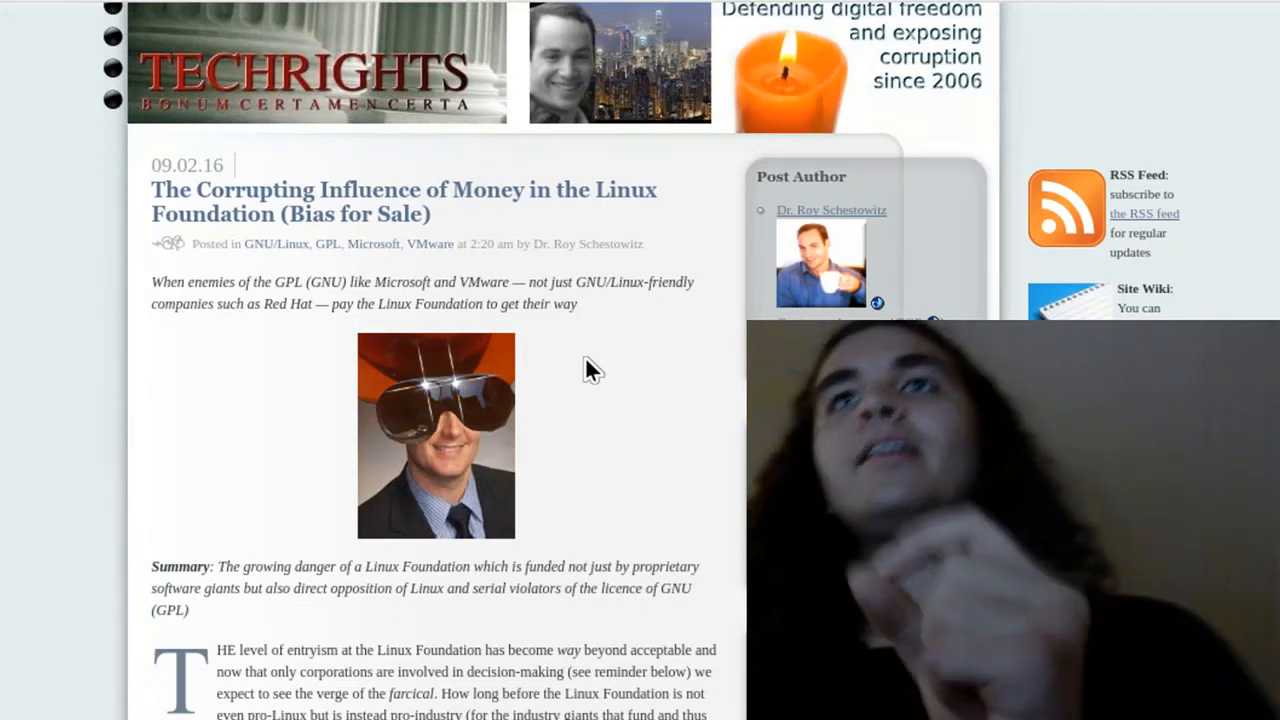
{"action": "scroll", "scroll_direction": "down", "scroll_amount": 3}
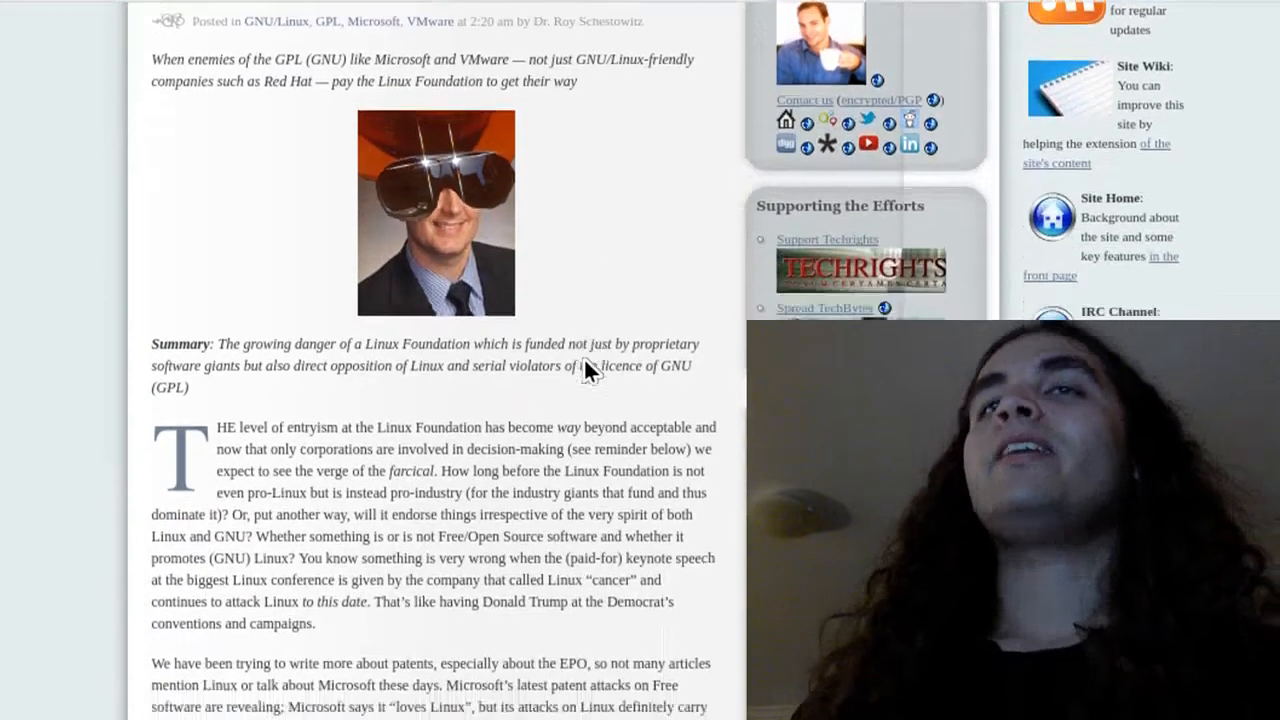
{"action": "scroll", "scroll_direction": "down", "scroll_amount": 3}
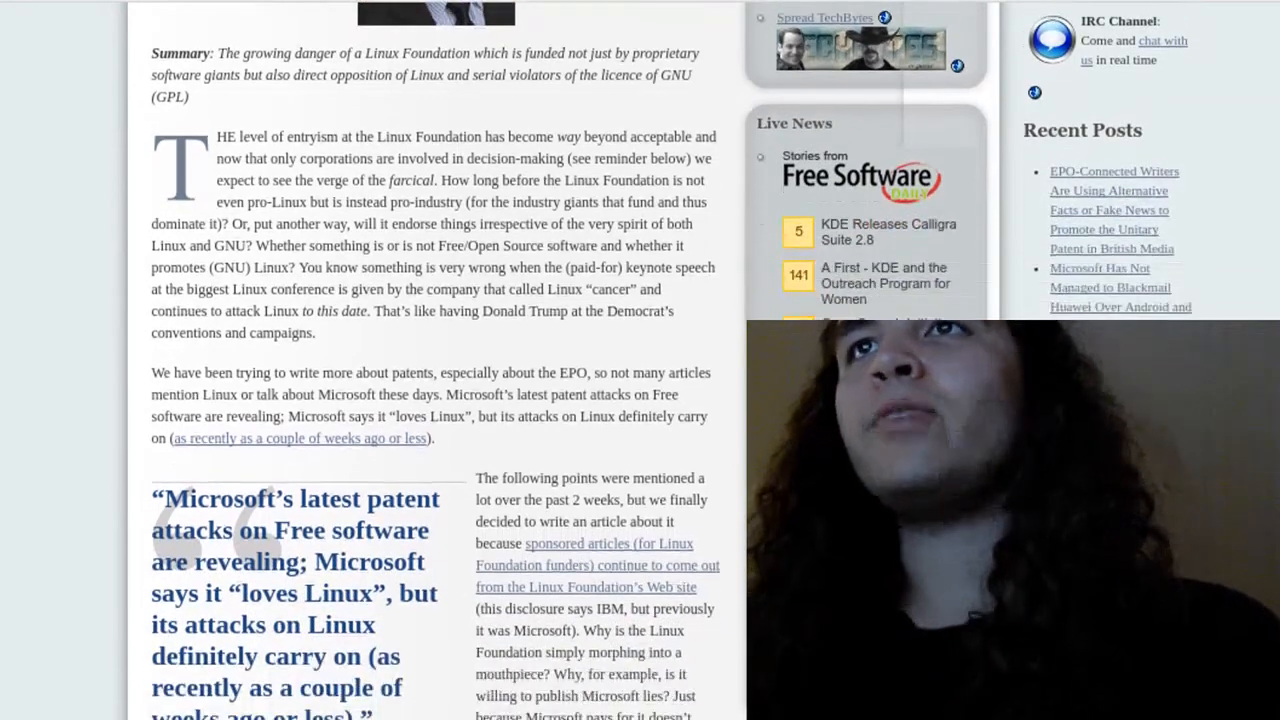
{"action": "scroll", "scroll_direction": "down", "scroll_amount": 3}
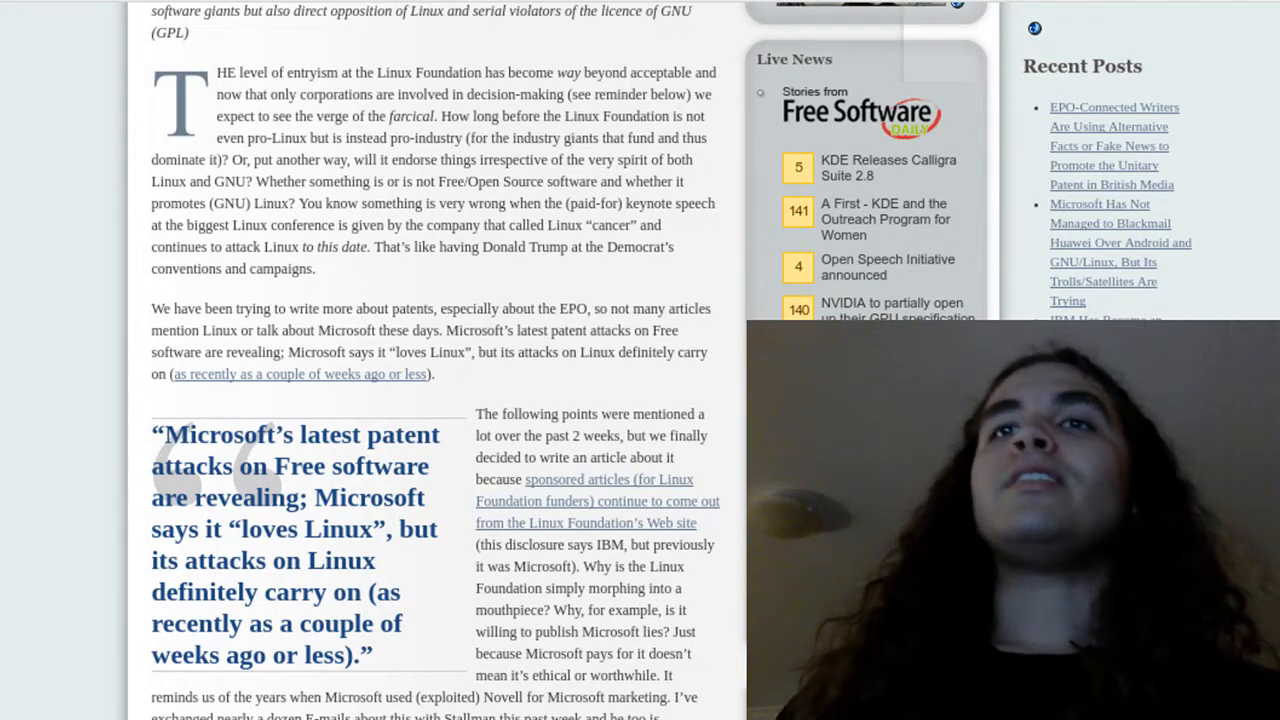
{"action": "scroll", "scroll_direction": "down", "scroll_amount": 3}
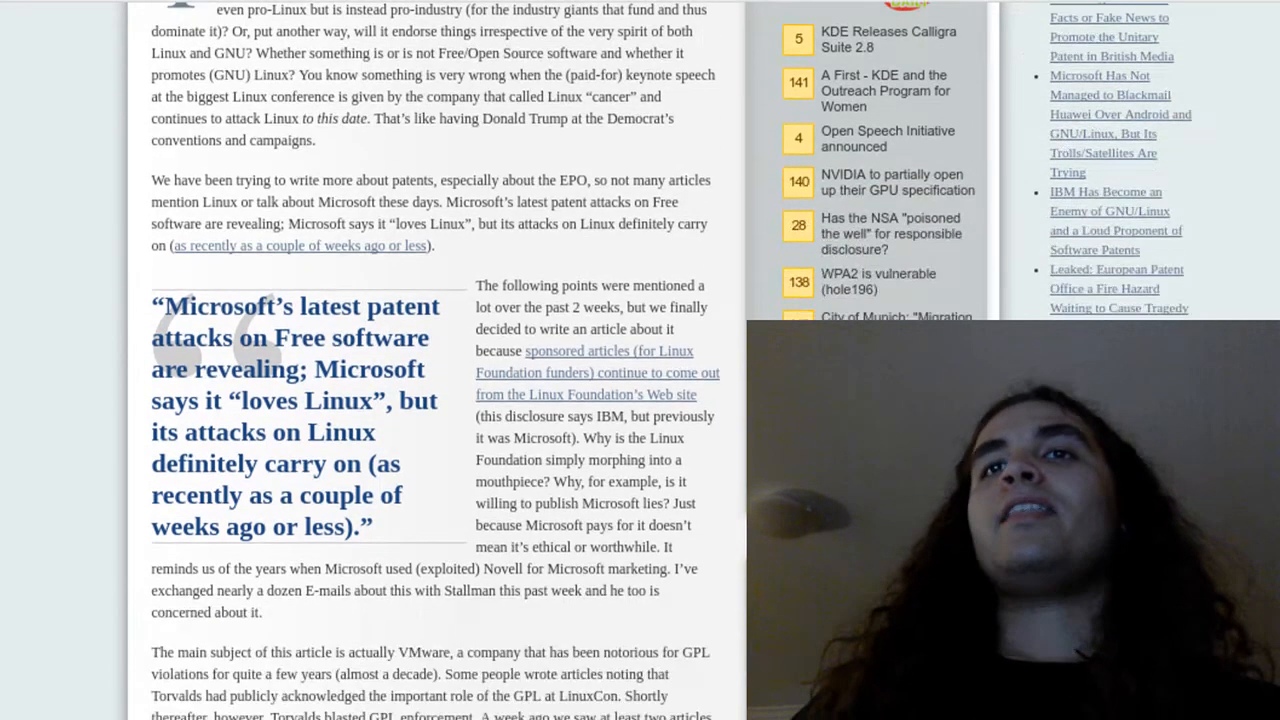
{"action": "scroll", "scroll_direction": "down", "scroll_amount": 3}
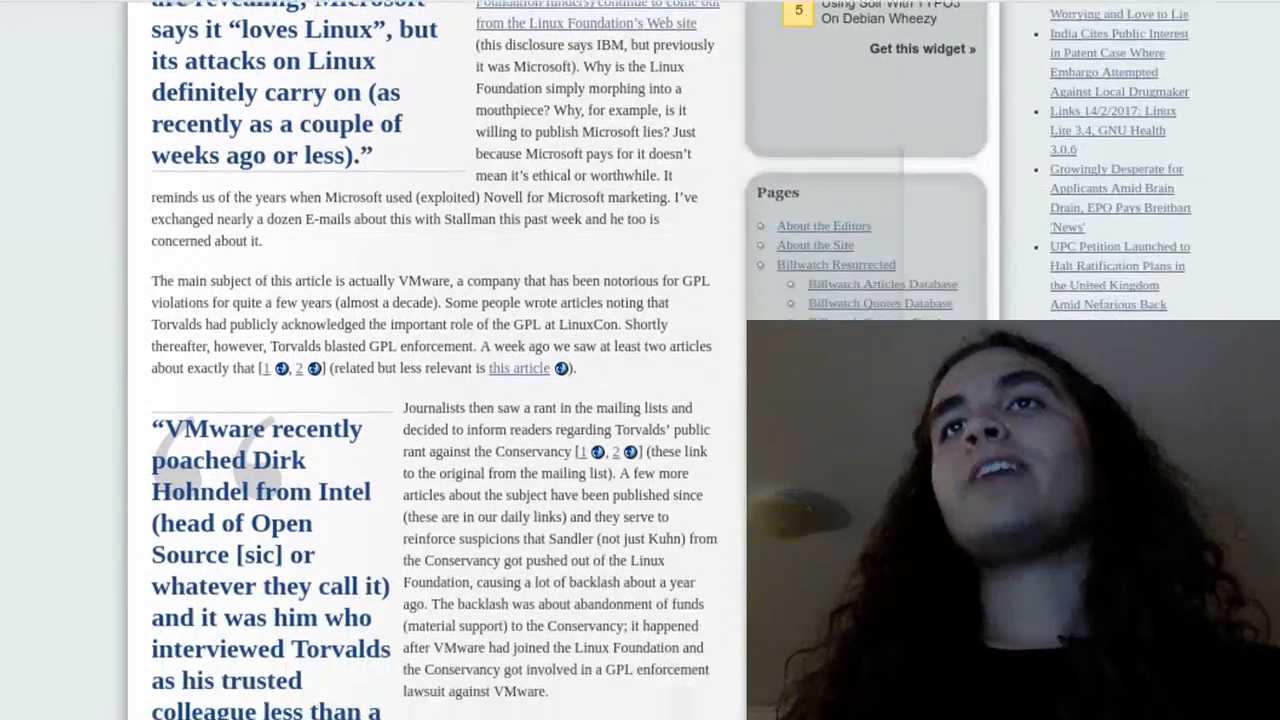
{"action": "scroll", "scroll_direction": "down", "scroll_amount": 3}
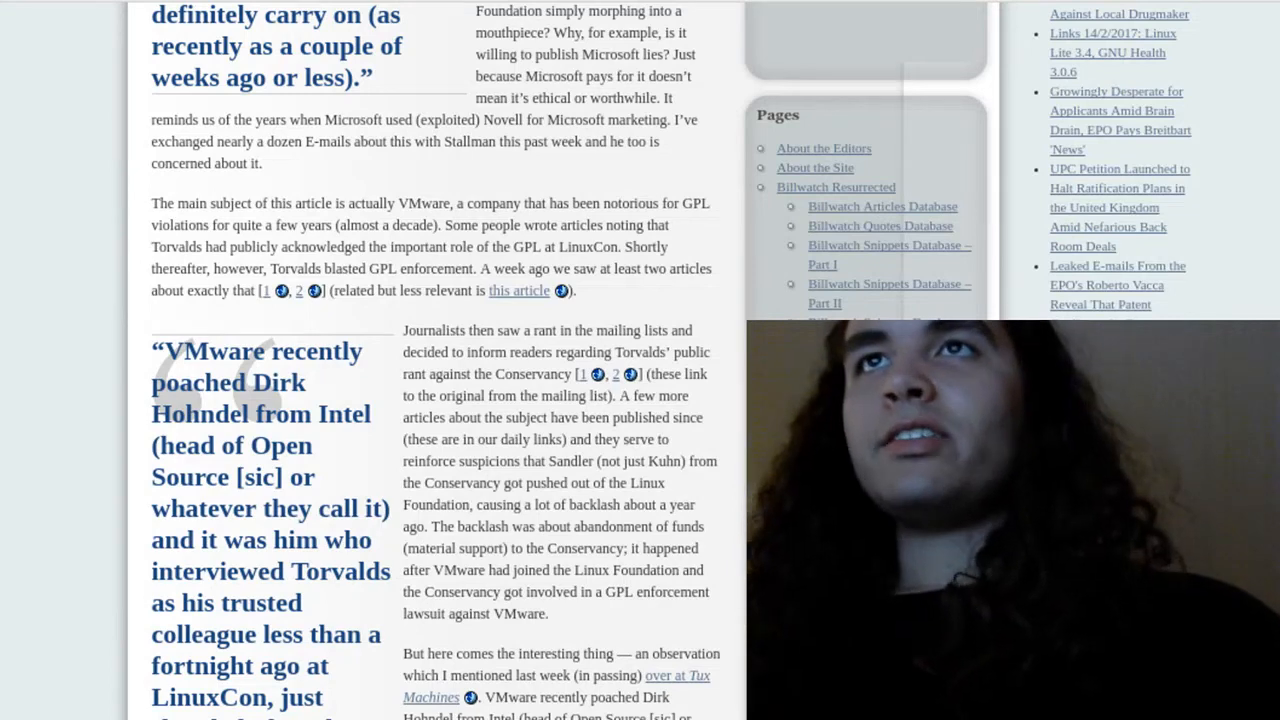
{"action": "scroll", "scroll_direction": "down", "scroll_amount": 3}
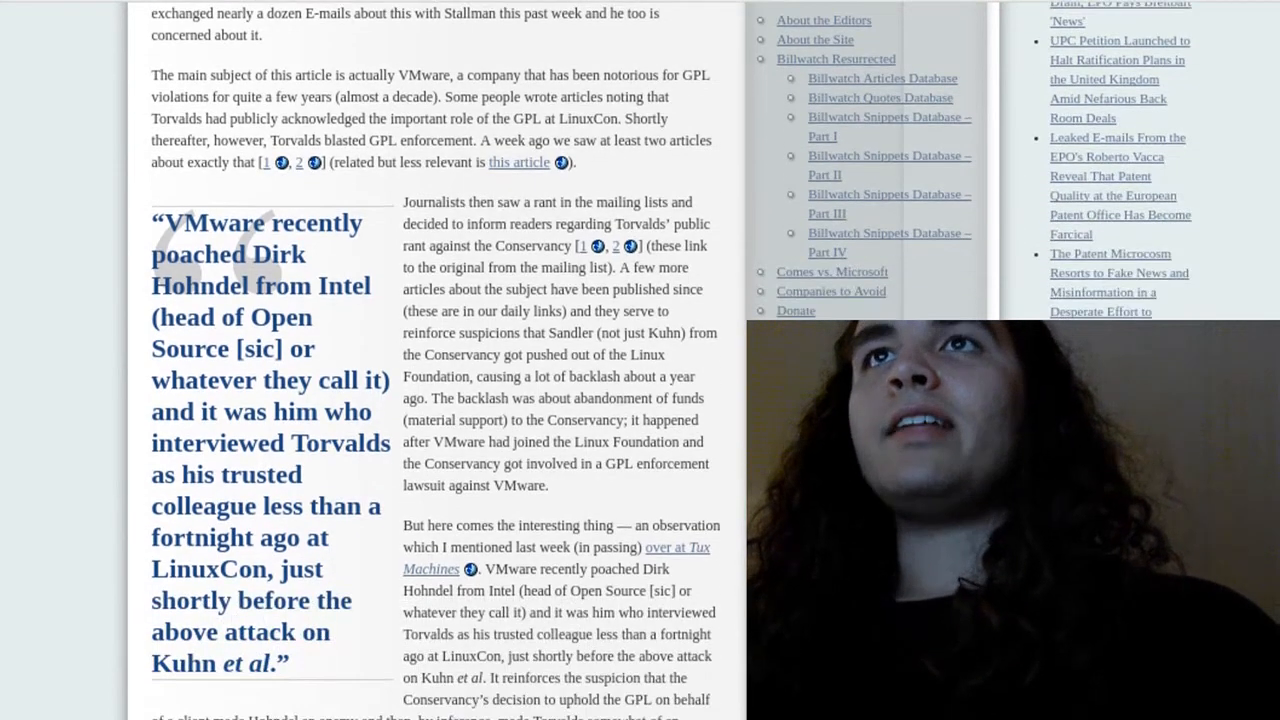
{"action": "scroll", "scroll_direction": "down", "scroll_amount": 3}
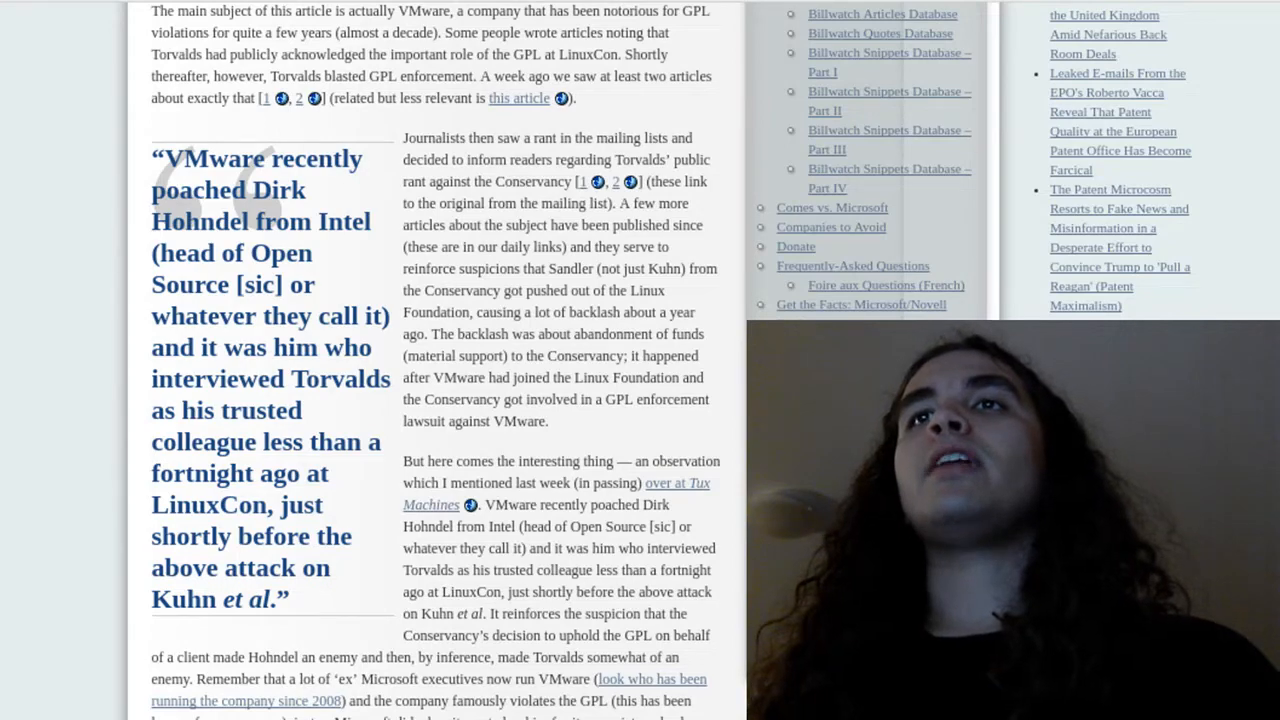
{"action": "scroll", "scroll_direction": "down", "scroll_amount": 3}
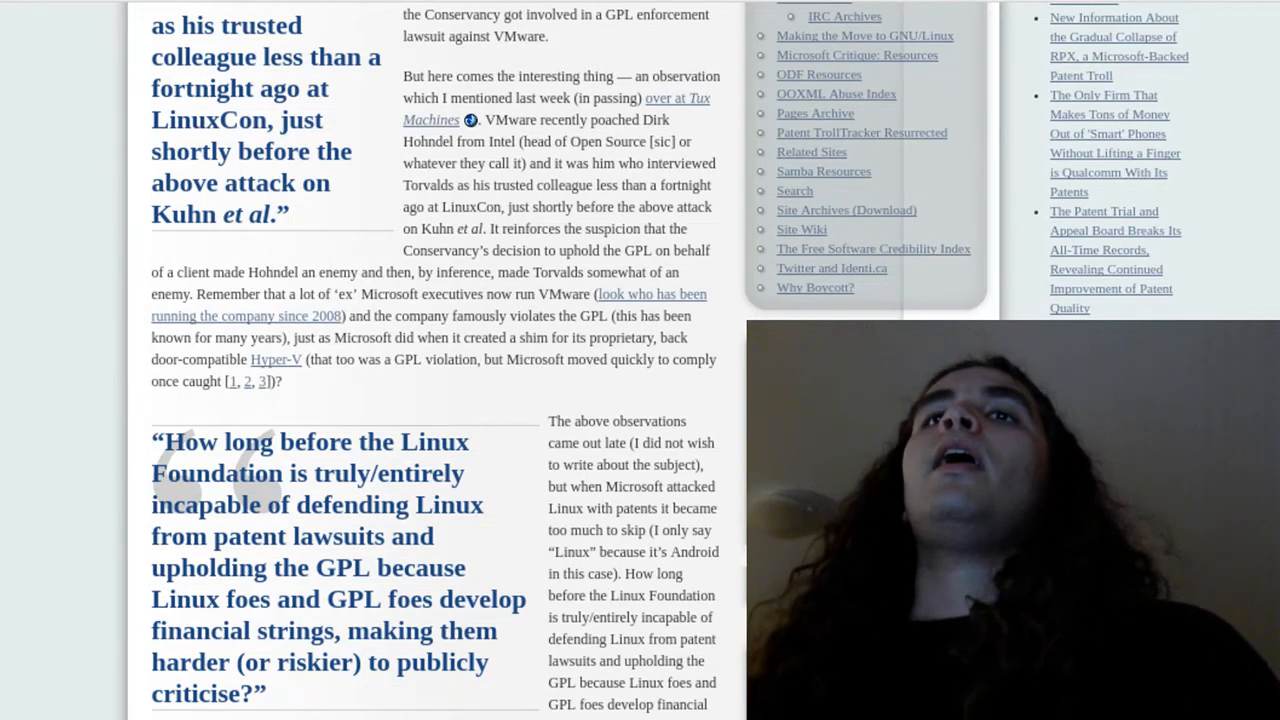
{"action": "scroll", "scroll_direction": "down", "scroll_amount": 3}
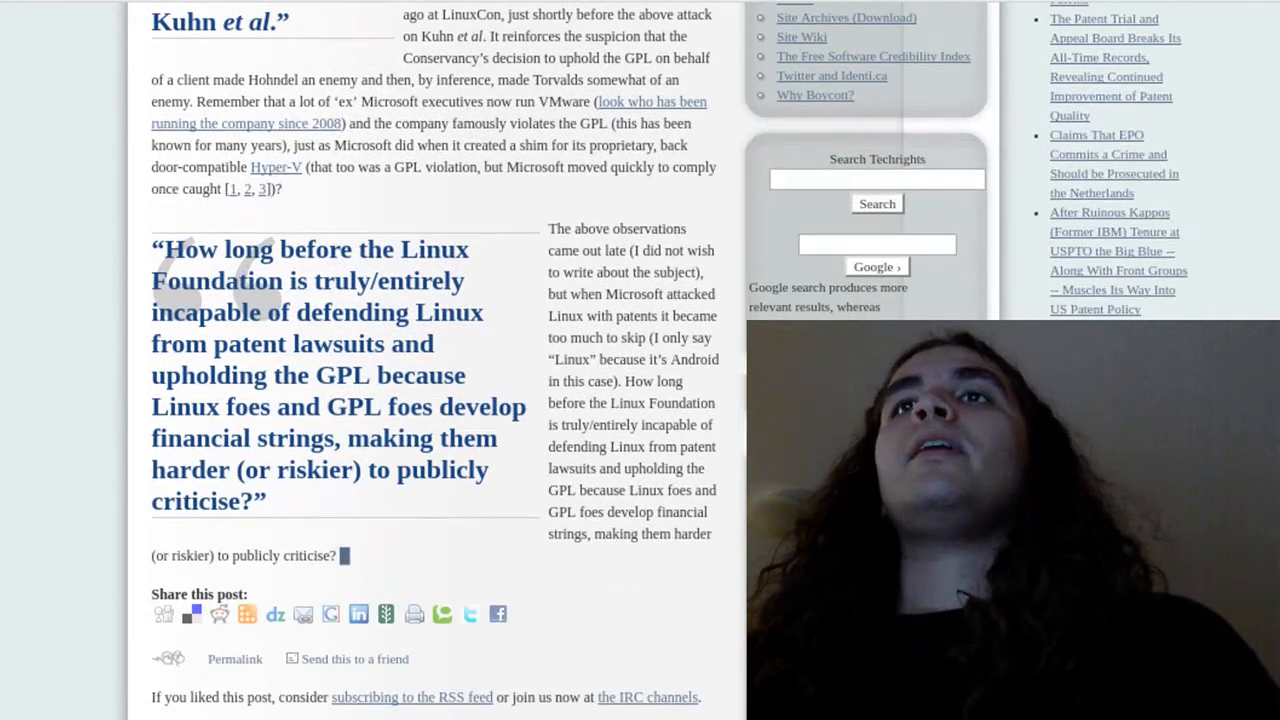